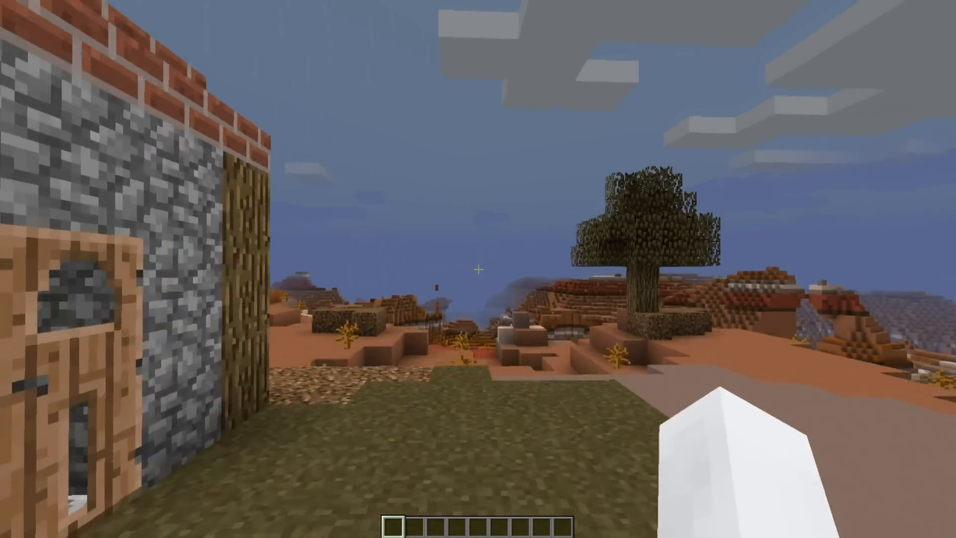
{"action": "mouse_move", "coordinate": [478, 268]}
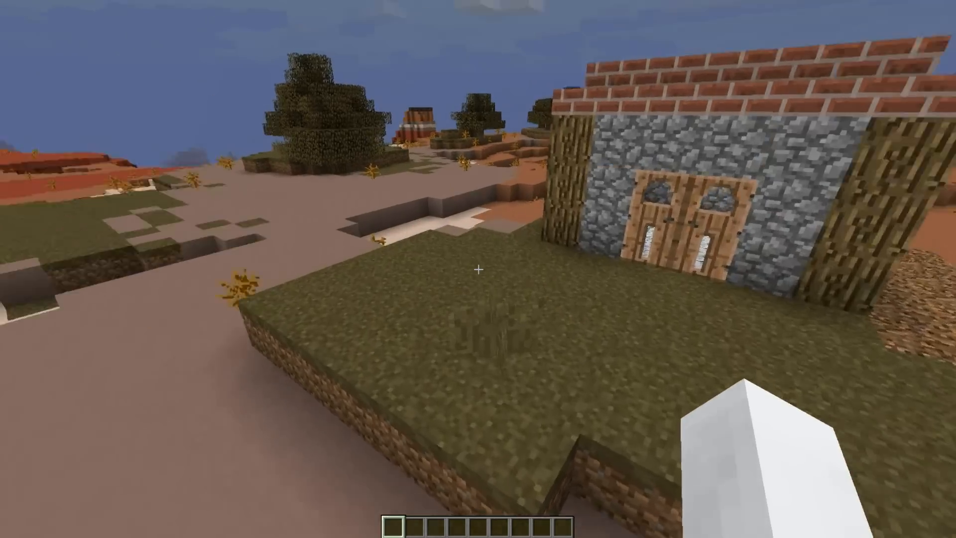
{"action": "mouse_move", "coordinate": [478, 269]}
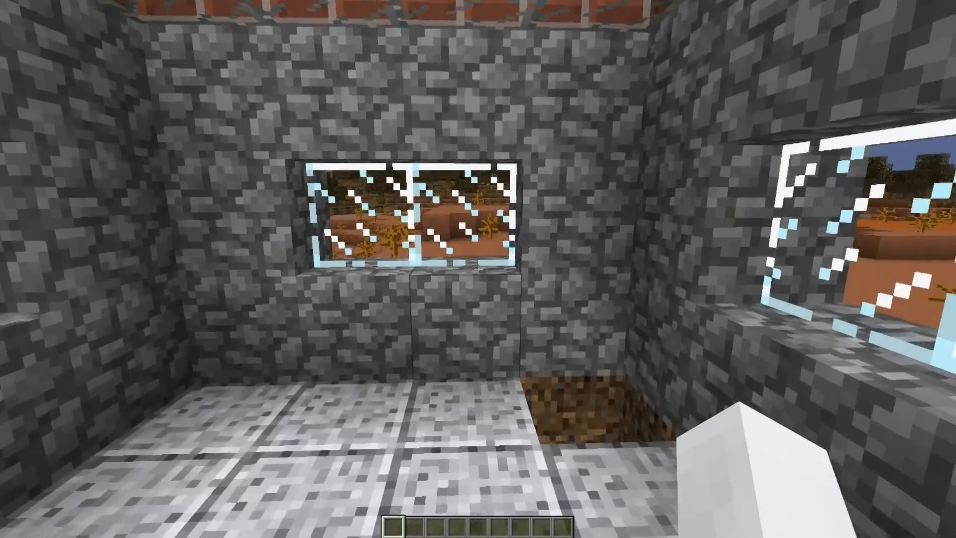
{"action": "mouse_move", "coordinate": [478, 269]}
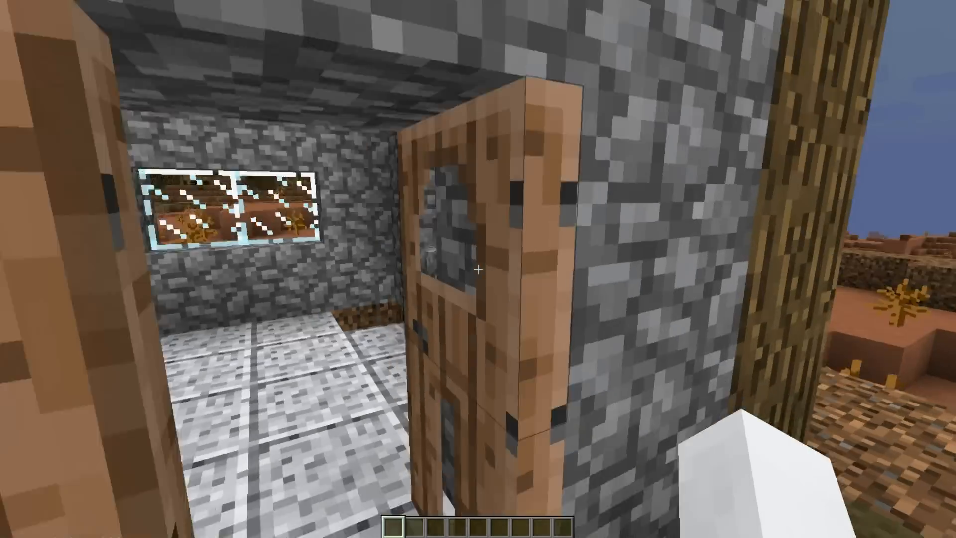
{"action": "mouse_move", "coordinate": [478, 269]}
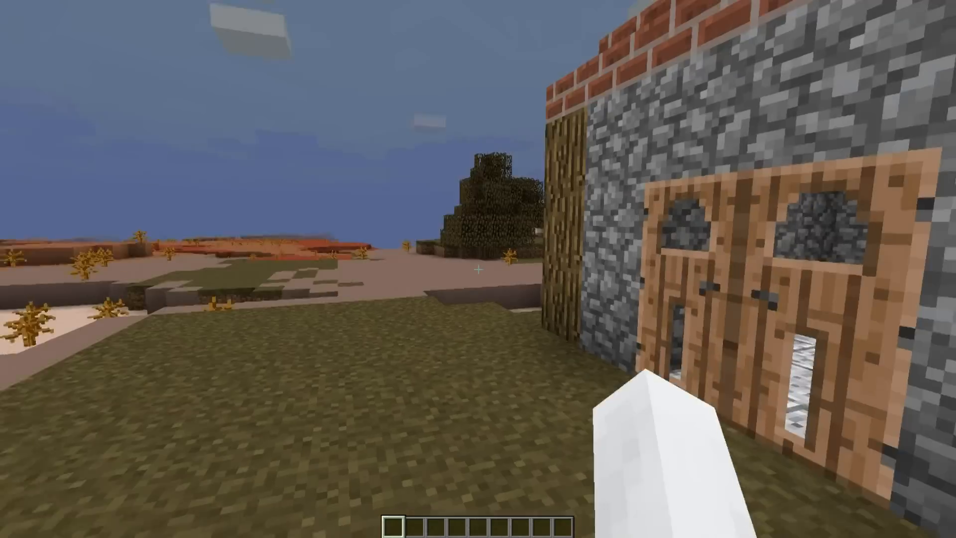
{"action": "mouse_move", "coordinate": [478, 267]}
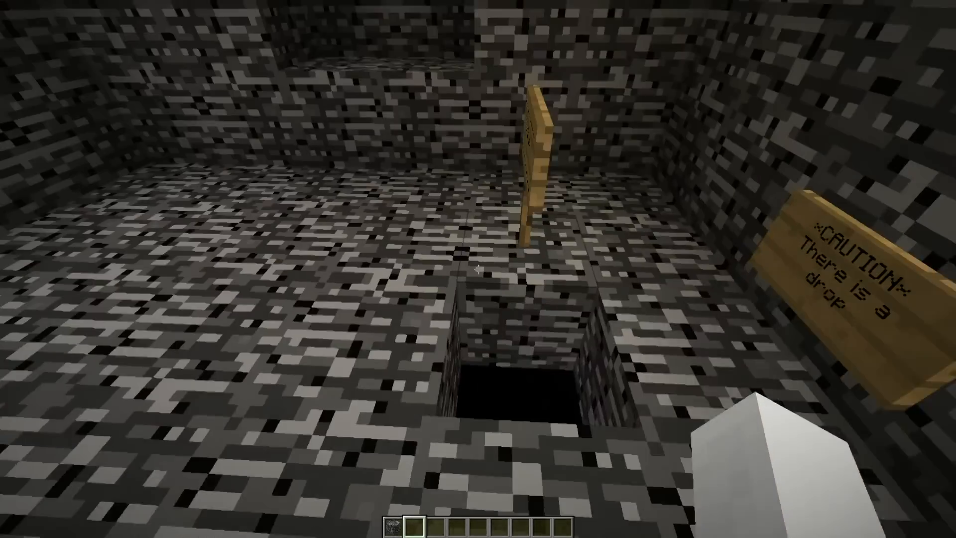
{"action": "mouse_move", "coordinate": [478, 269]}
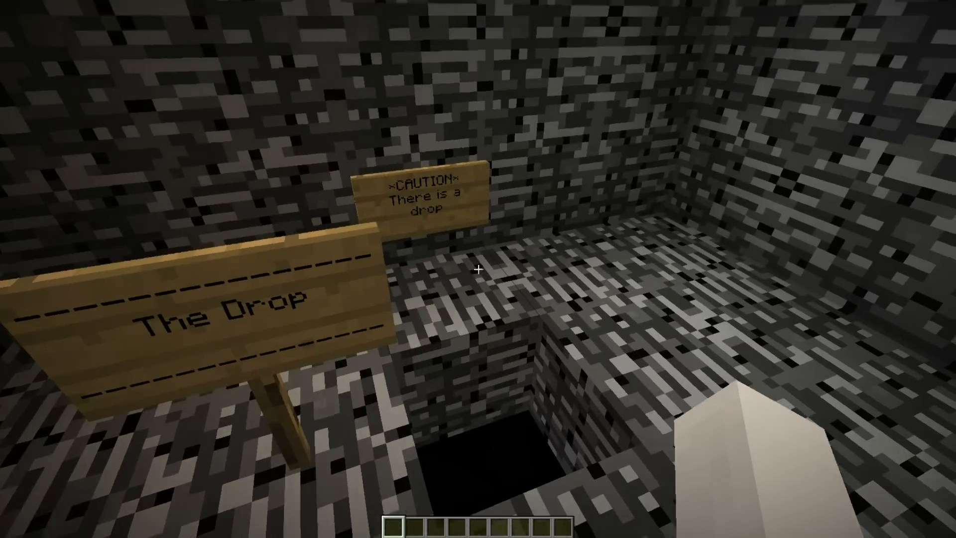
{"action": "mouse_move", "coordinate": [478, 269]}
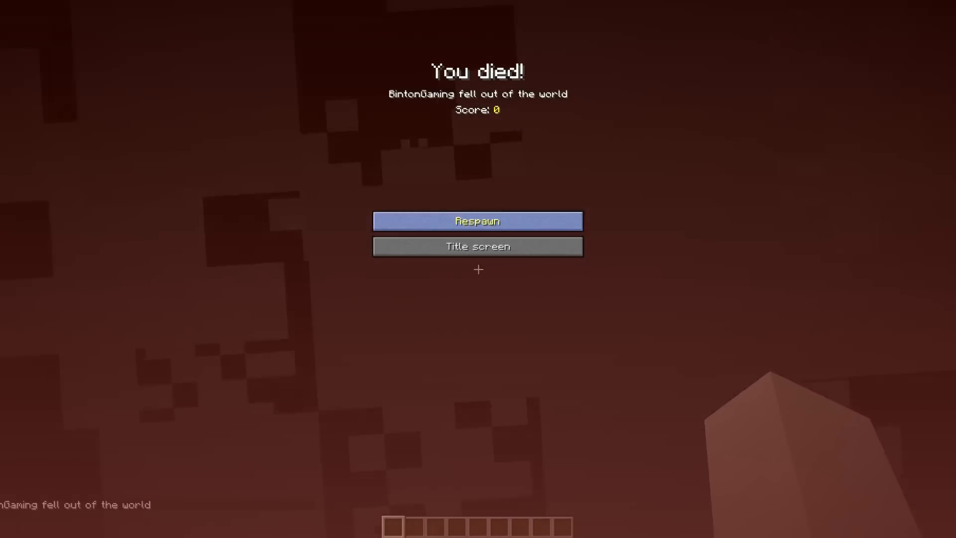
Respawn from the death screen to return to the bedrock room.
{"action": "left_click", "coordinate": [477, 221]}
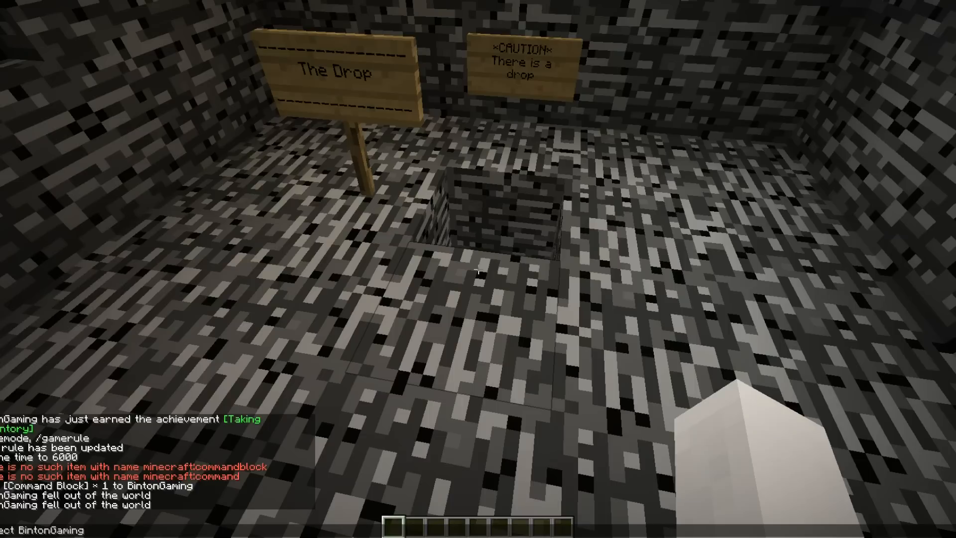
{"action": "type", "text": "6"}
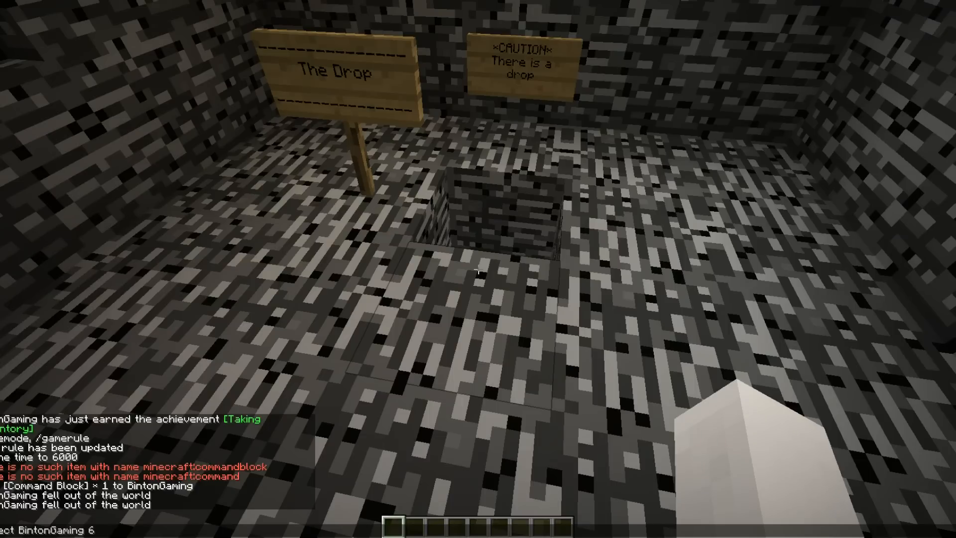
{"action": "type", "text": "10000000"}
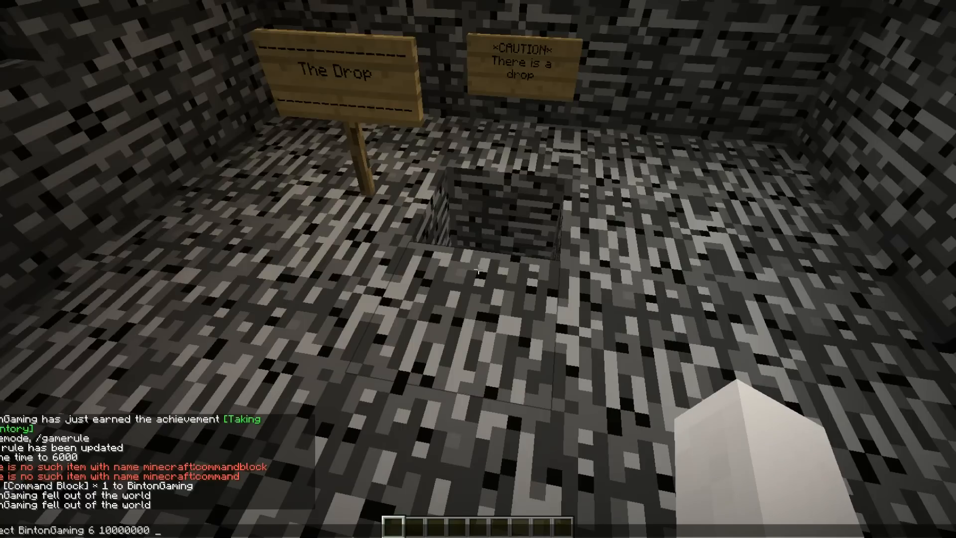
{"action": "type", "text": "255"}
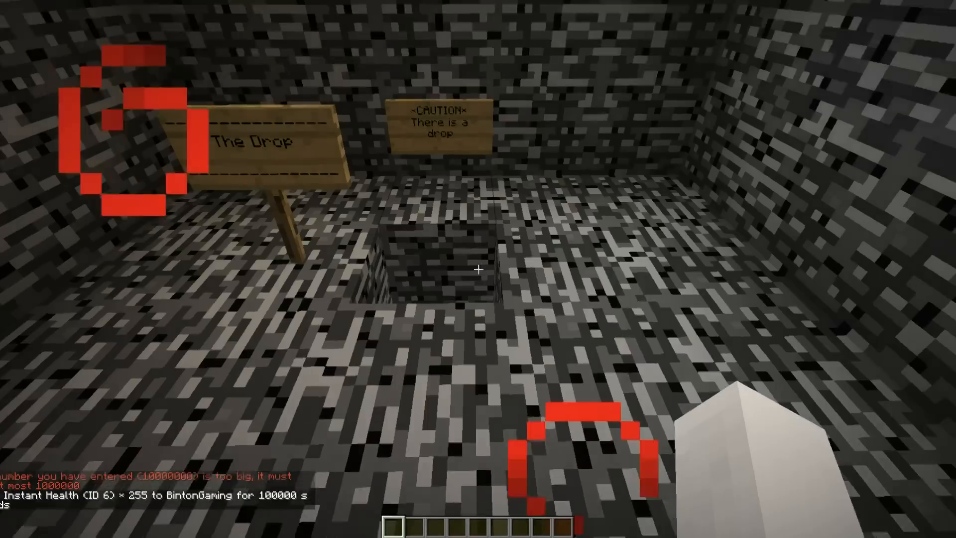
{"action": "key", "text": "e"}
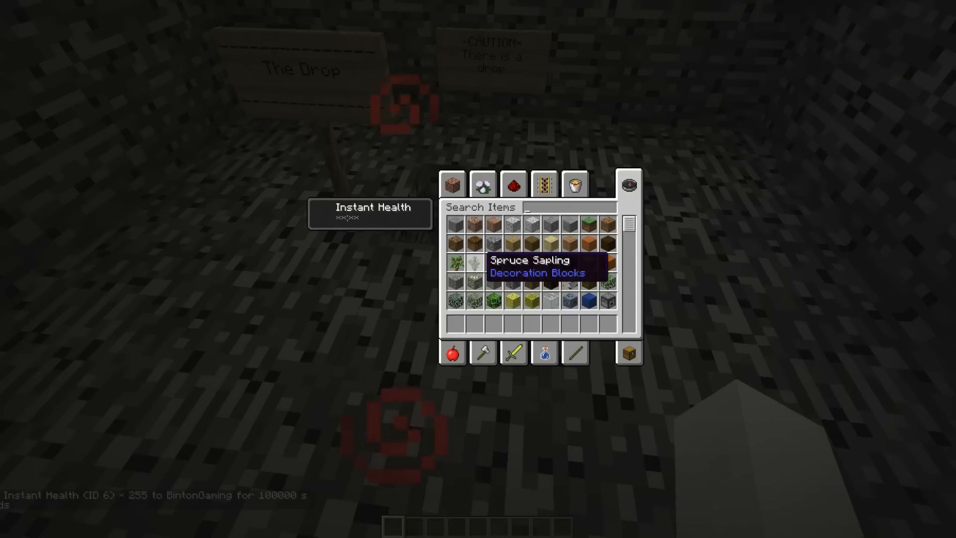
{"action": "key", "text": "Escape"}
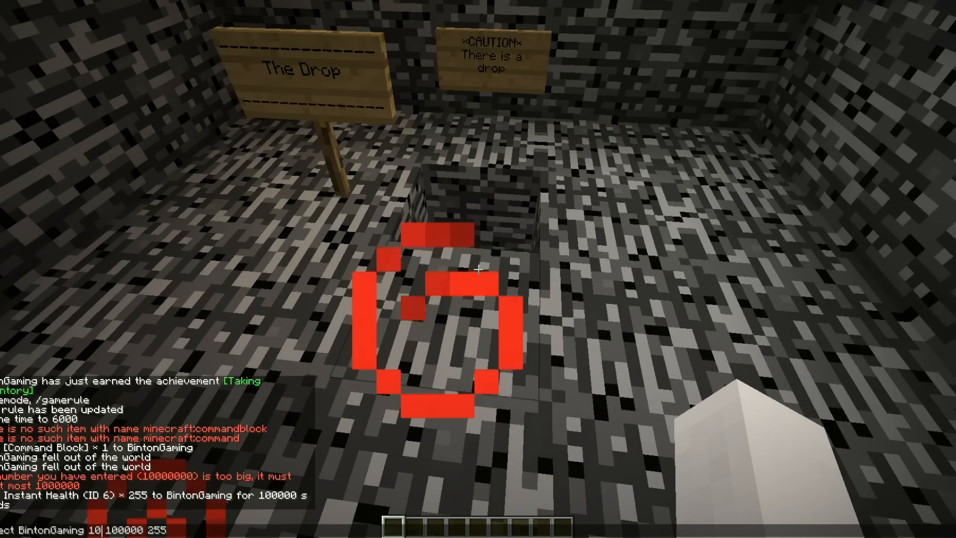
{"action": "mouse_move", "coordinate": [478, 269]}
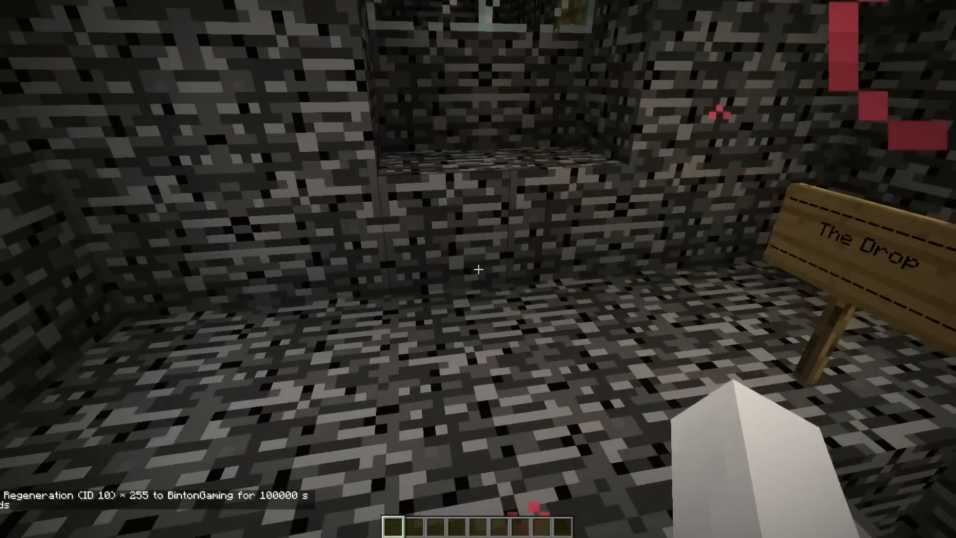
{"action": "key", "text": "e"}
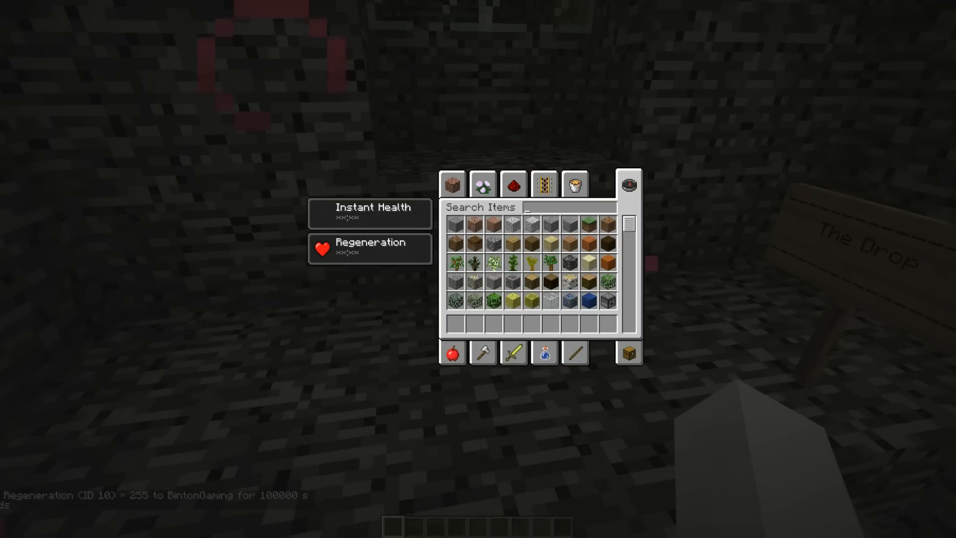
{"action": "key", "text": "Escape"}
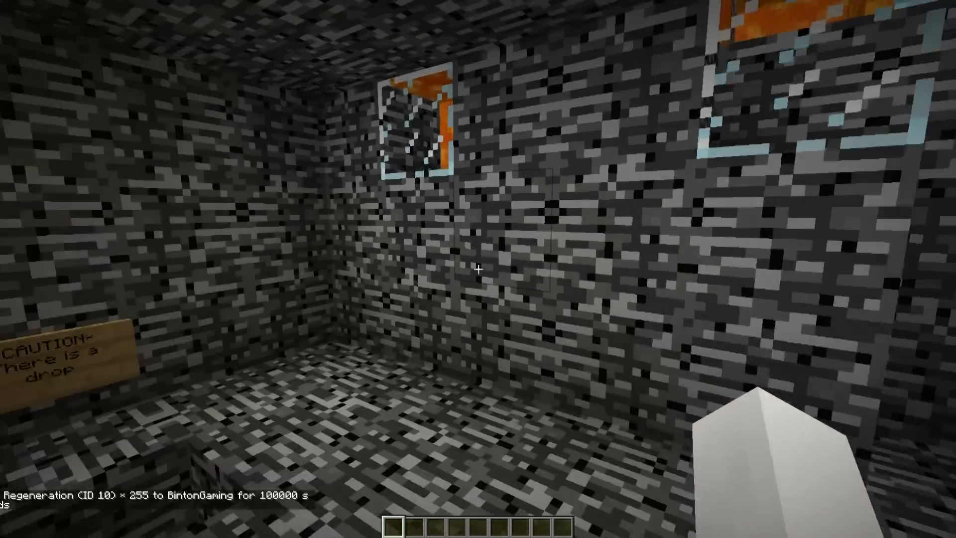
Show the F3 debug readouts and fall into the void below the world.
{"action": "key", "text": "F3"}
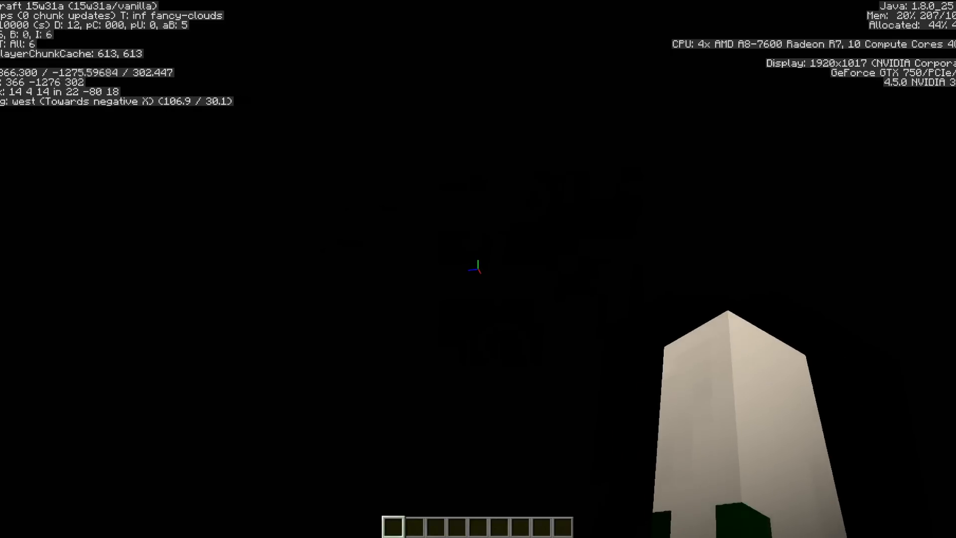
{"action": "key", "text": "e"}
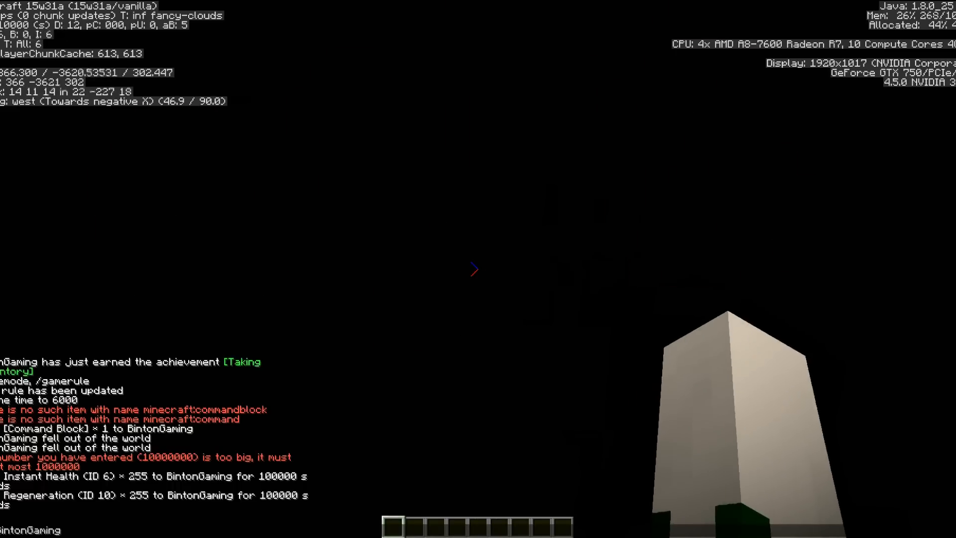
Write a /tp chat command with a huge negative Y to teleport far below the world.
{"action": "type", "text": "366 -10000"}
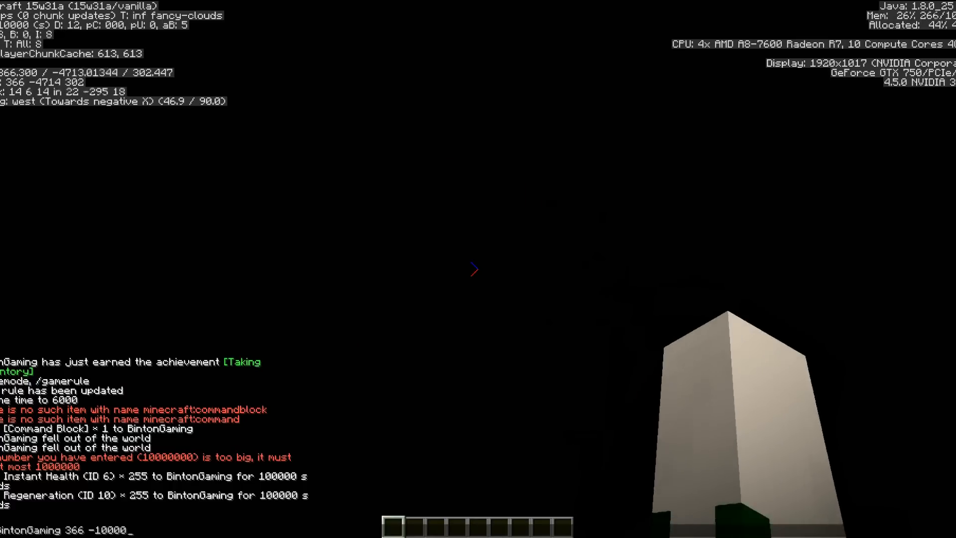
{"action": "type", "text": "30"}
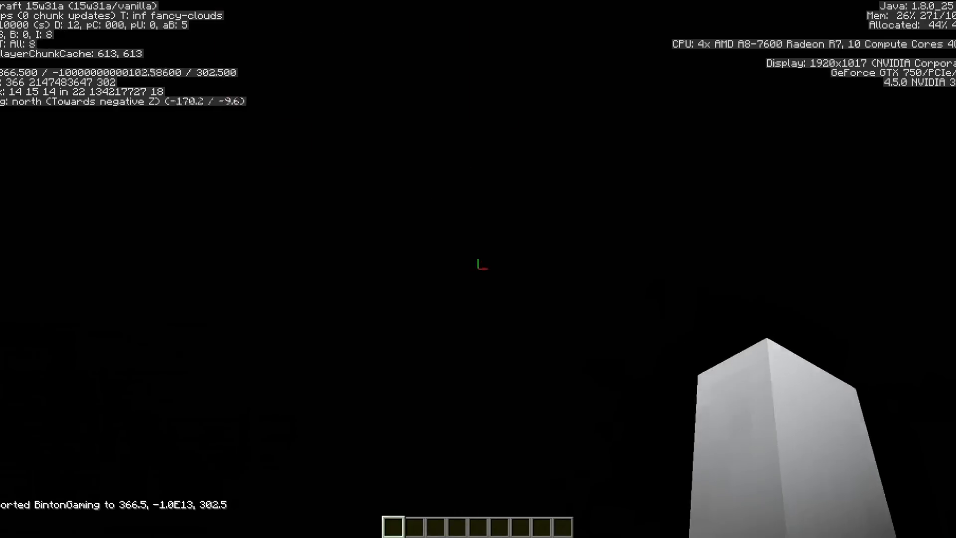
{"action": "mouse_move", "coordinate": [478, 268]}
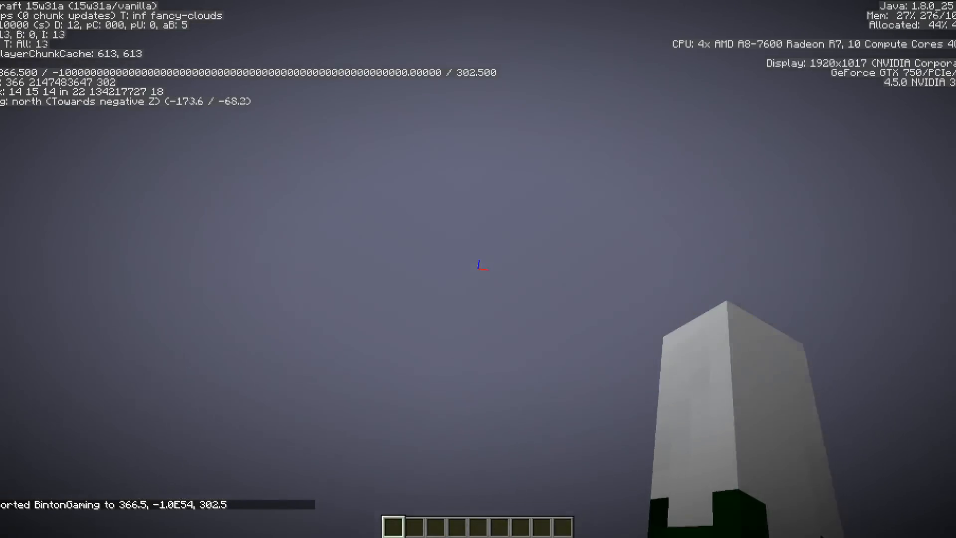
{"action": "mouse_move", "coordinate": [479, 269]}
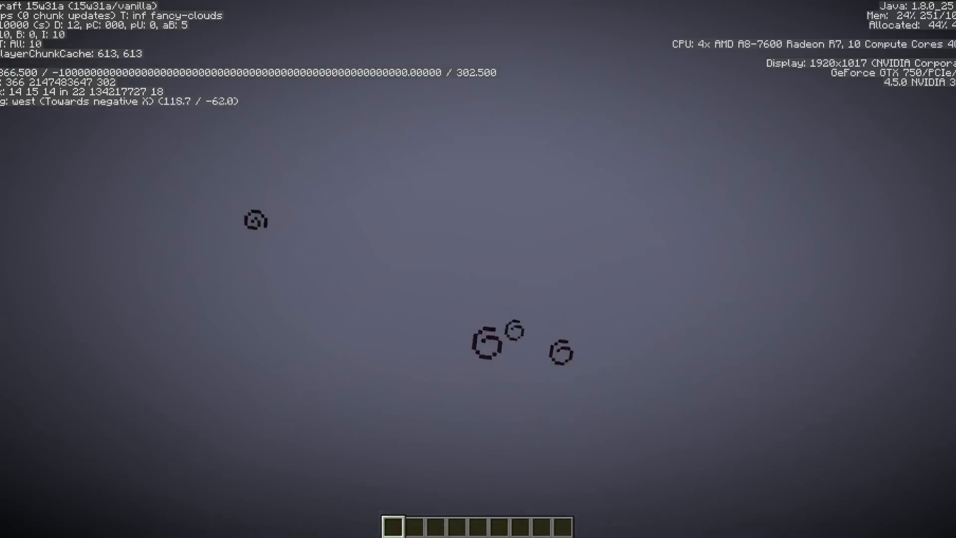
{"action": "mouse_move", "coordinate": [479, 269]}
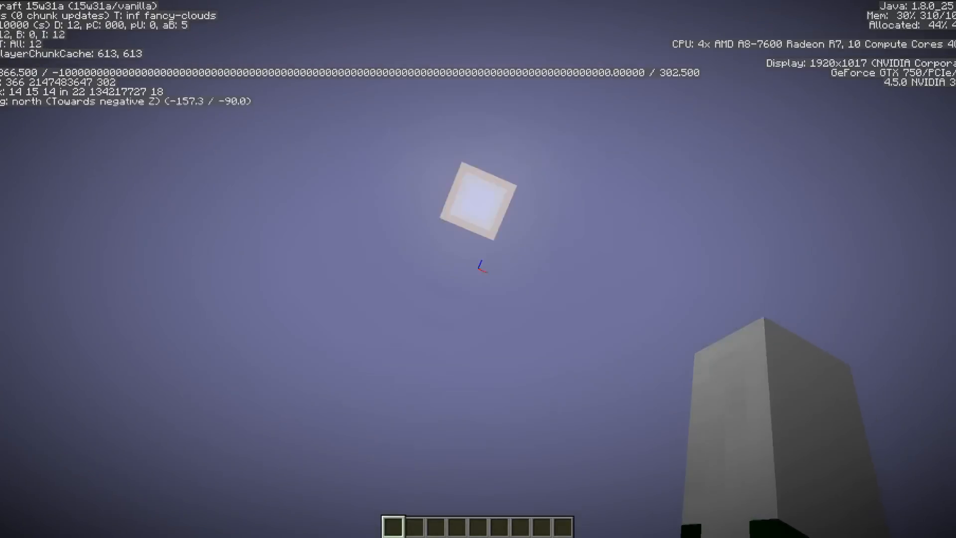
{"action": "mouse_move", "coordinate": [478, 269]}
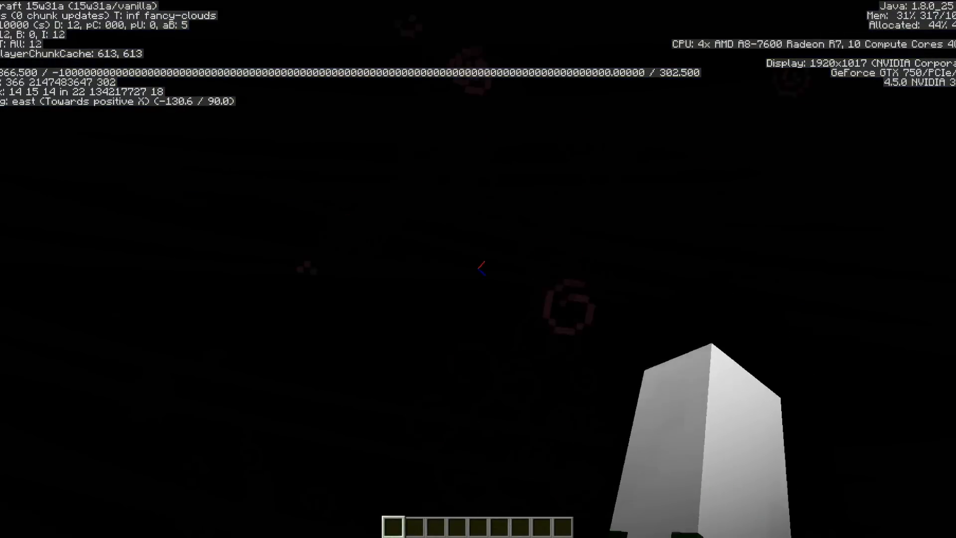
{"action": "mouse_move", "coordinate": [478, 269]}
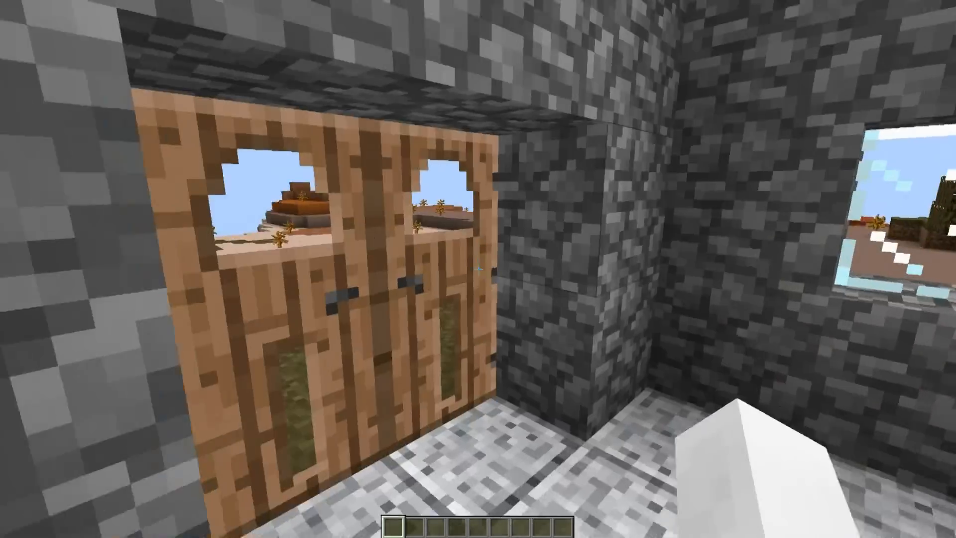
{"action": "mouse_move", "coordinate": [478, 269]}
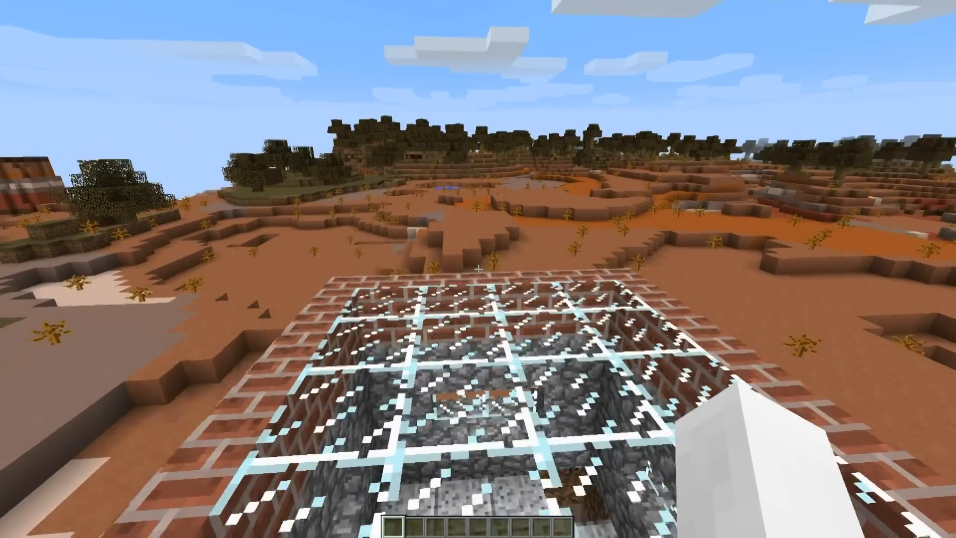
{"action": "mouse_move", "coordinate": [478, 269]}
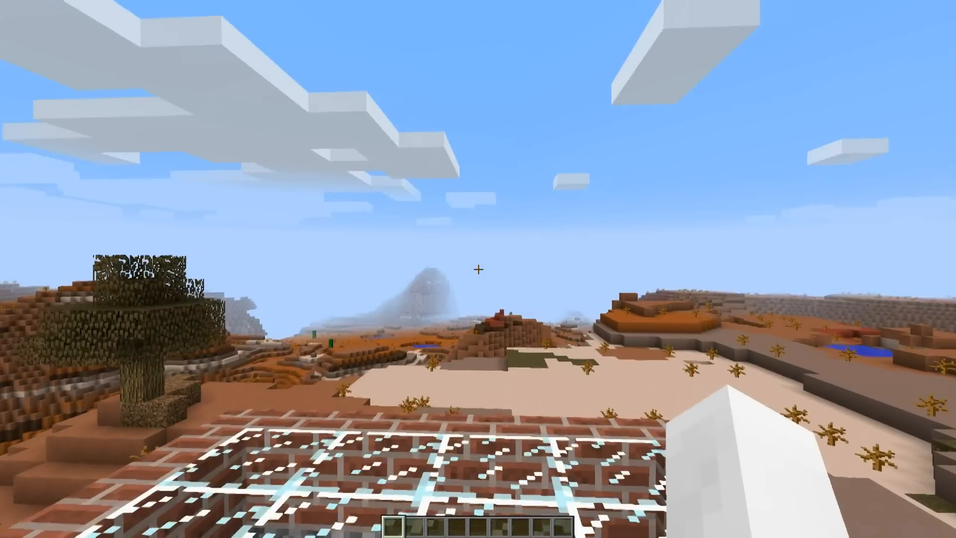